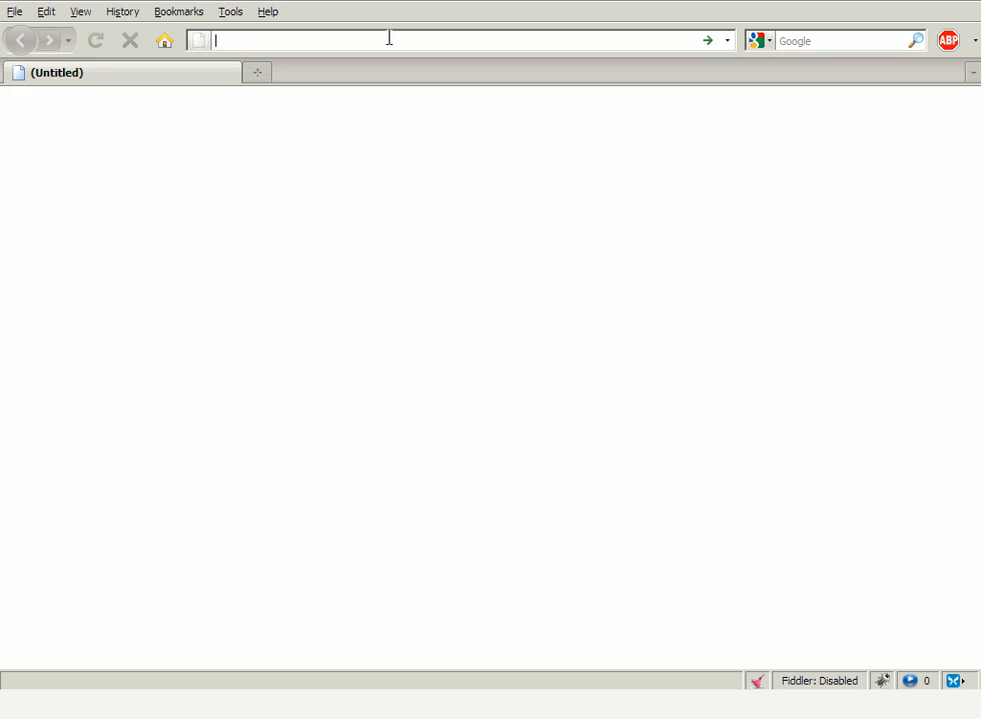
{"action": "type", "text": "http://test40.freehostingwithsitebuilder.com"}
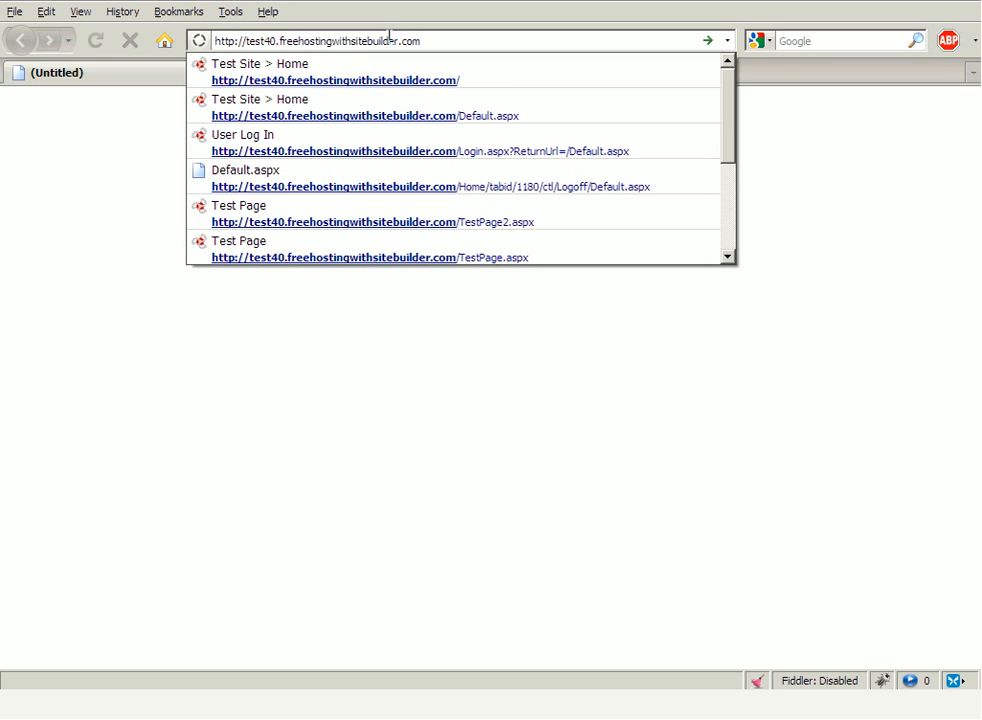
{"action": "left_click", "coordinate": [334, 72]}
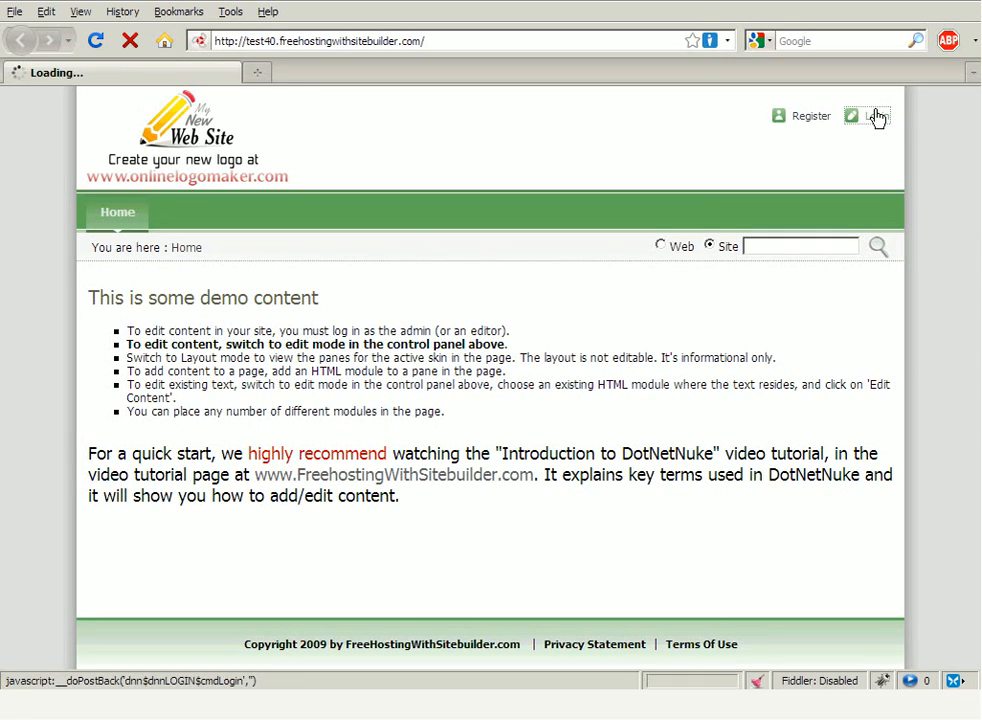
Step: Reach the login page and enter the test40 user name and password
{"action": "left_click", "coordinate": [876, 114]}
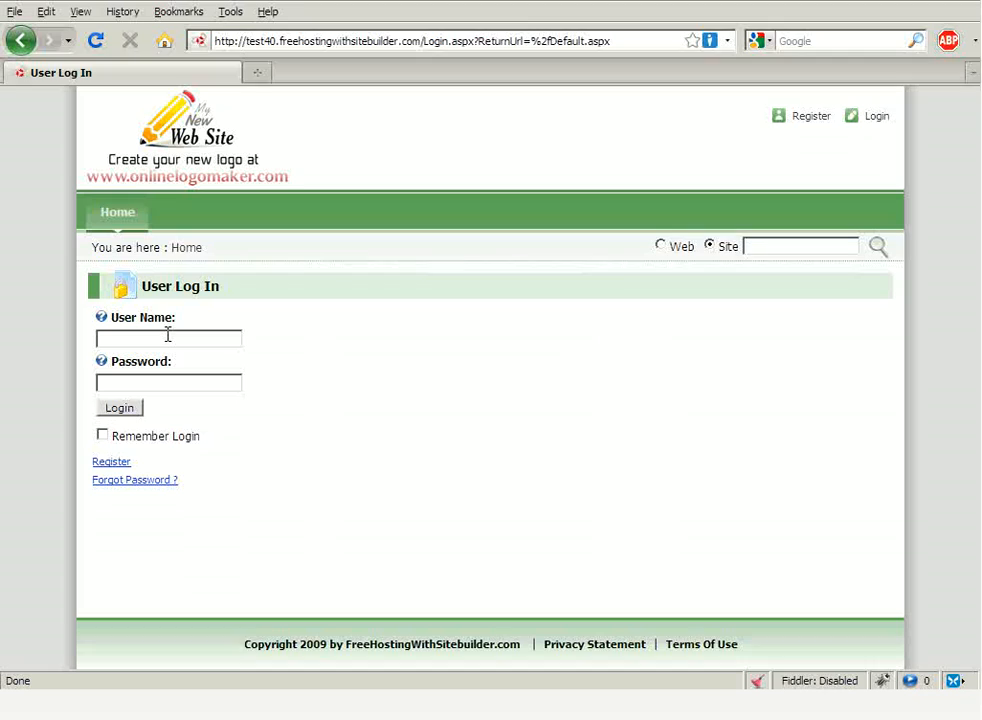
{"action": "type", "text": "test40"}
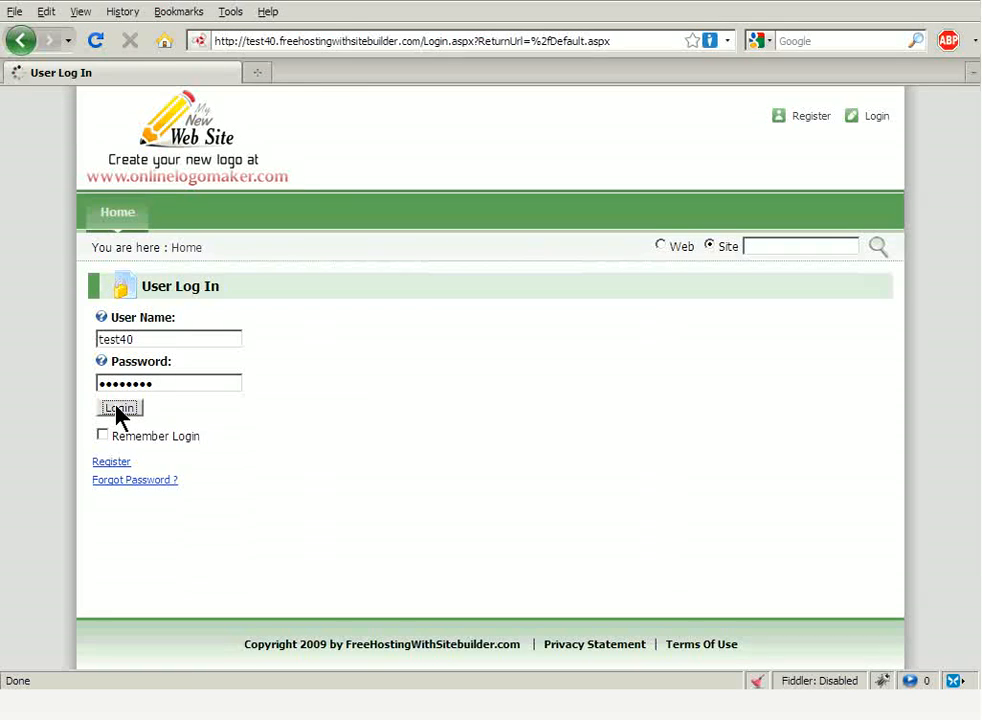
Step: Sign in as administrator so the home page loads in Edit mode with the control panel
{"action": "left_click", "coordinate": [120, 408]}
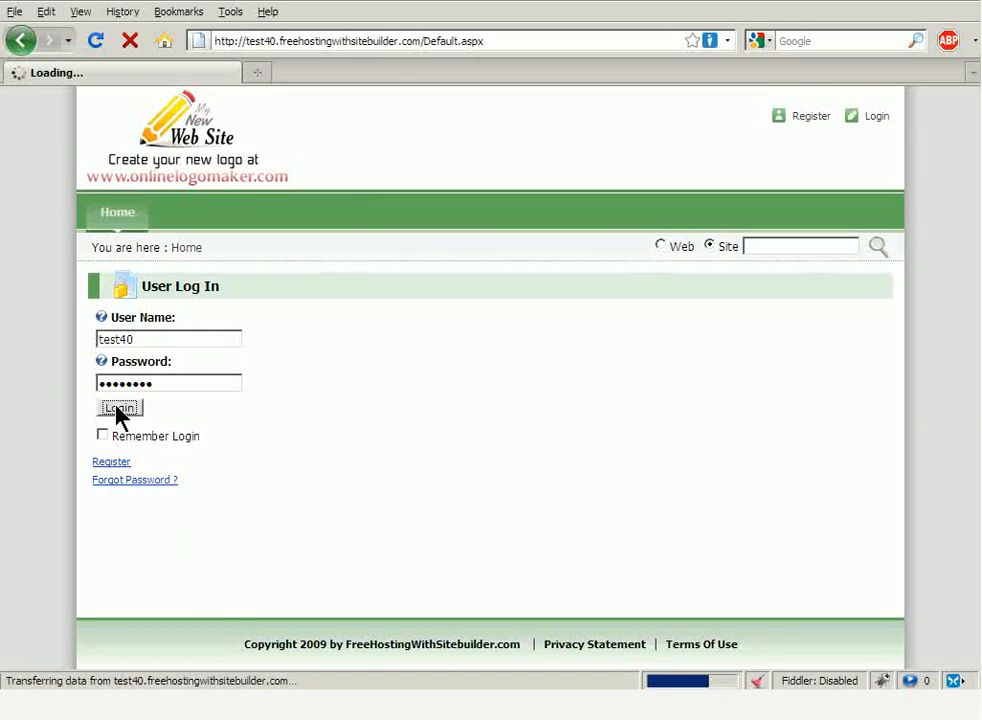
{"action": "left_click", "coordinate": [120, 408]}
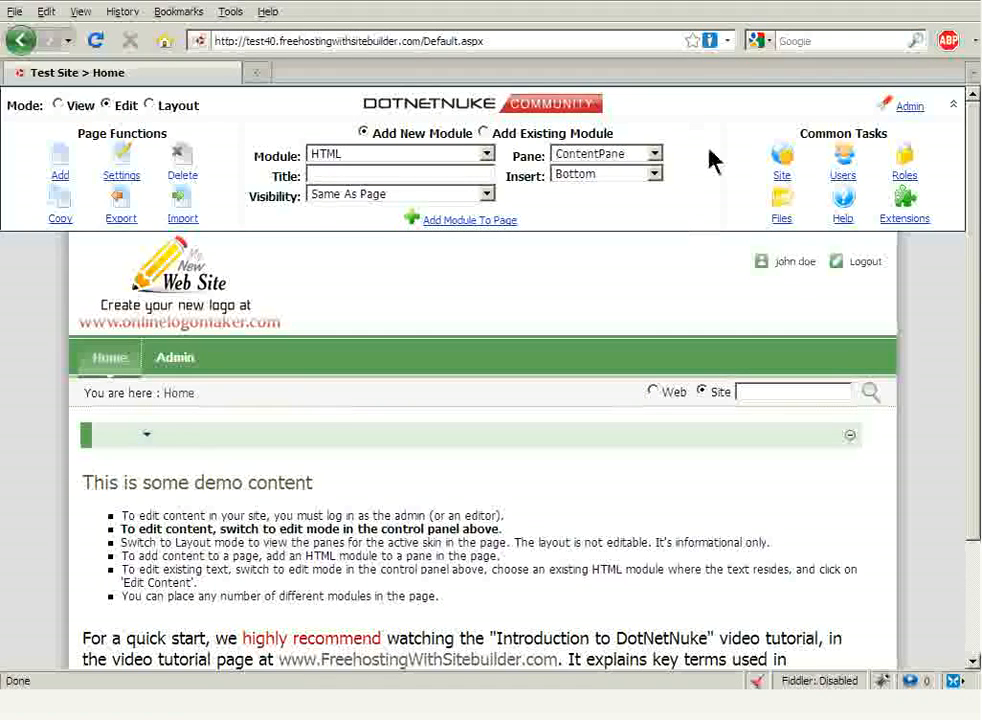
{"action": "left_click", "coordinate": [782, 160]}
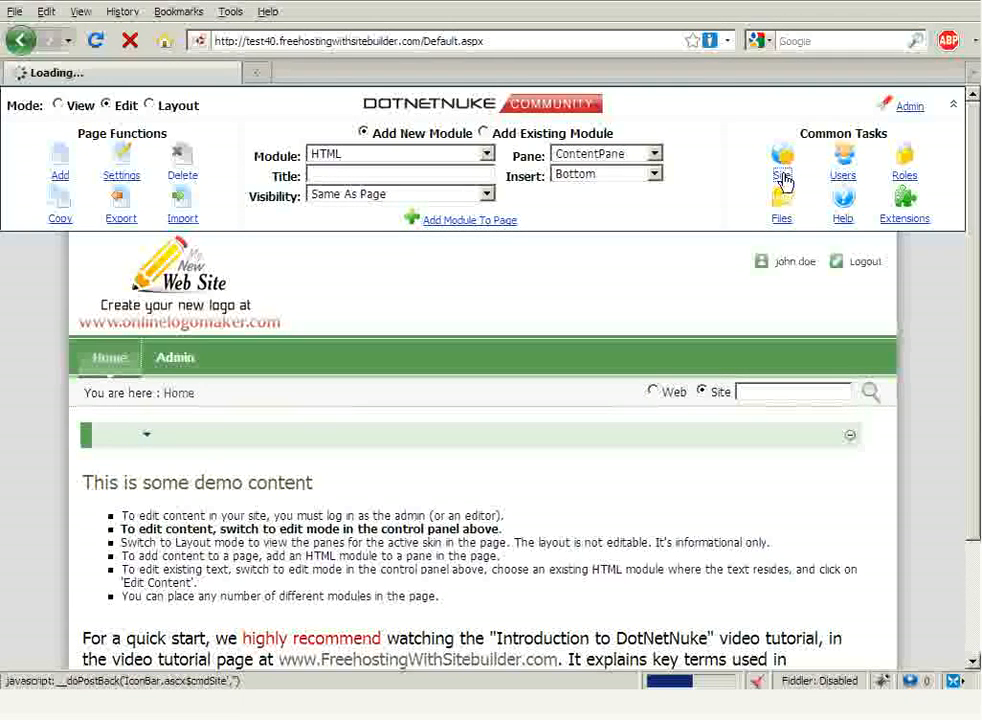
Step: Go to the Site Settings page from Common Tasks and move down to Basic Settings
{"action": "left_click", "coordinate": [780, 176]}
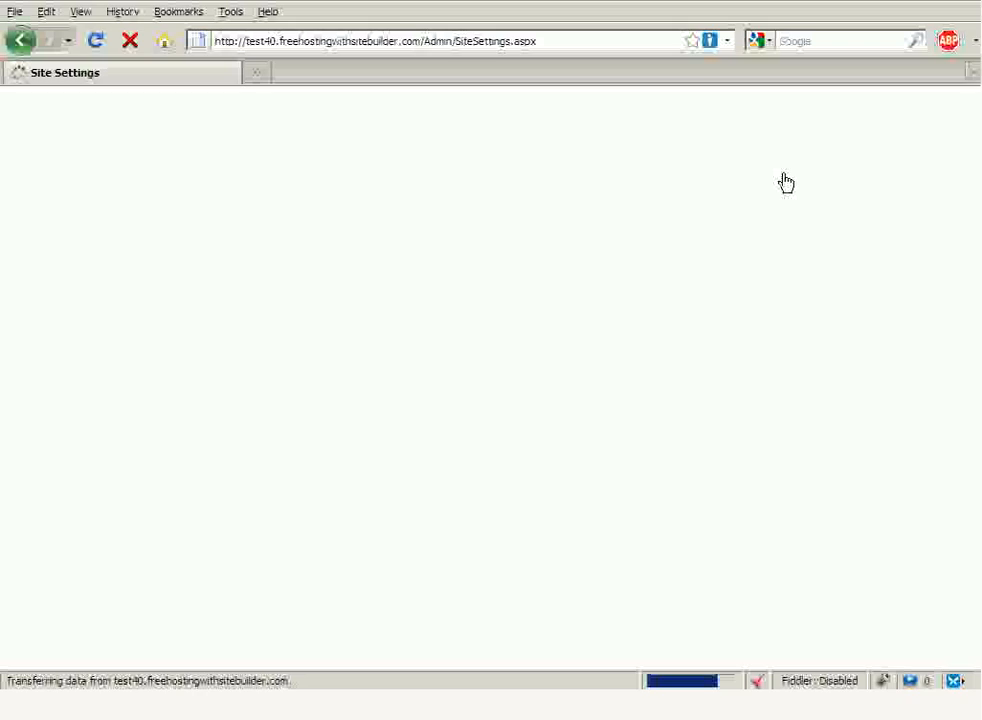
{"action": "mouse_move", "coordinate": [668, 312]}
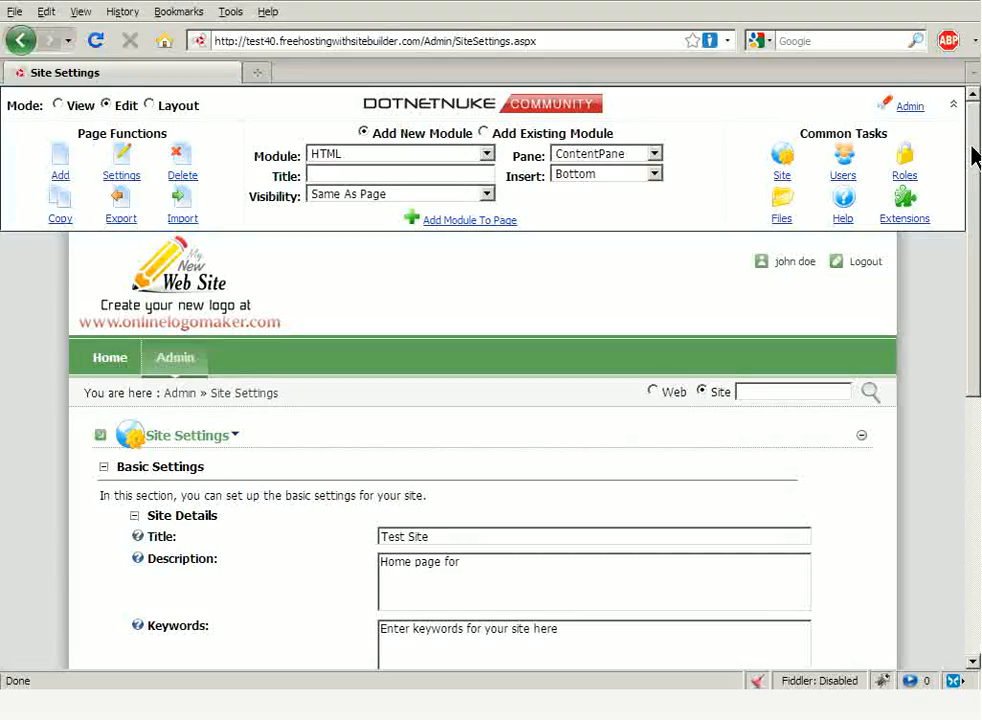
{"action": "scroll", "scroll_direction": "down", "scroll_amount": 3}
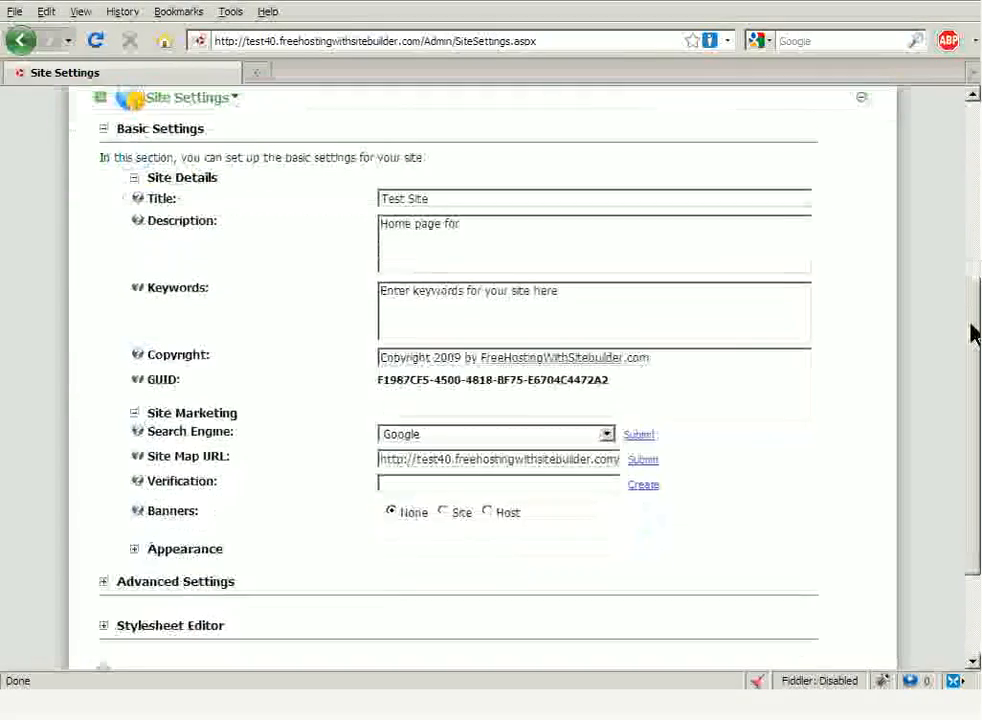
{"action": "scroll", "scroll_direction": "down", "scroll_amount": 3}
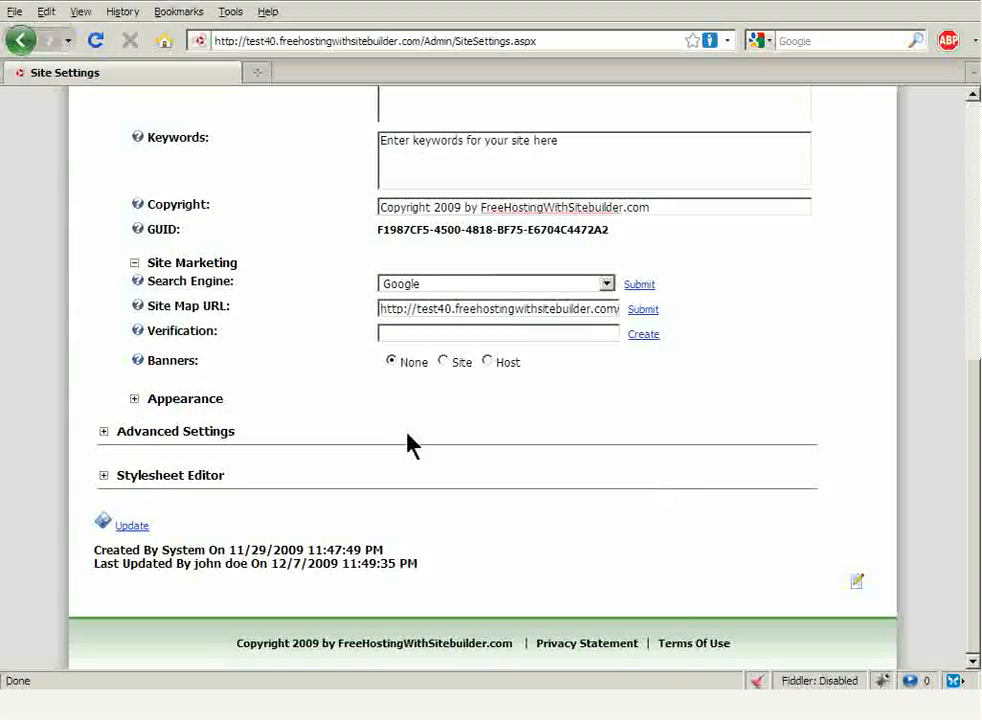
{"action": "mouse_move", "coordinate": [124, 388]}
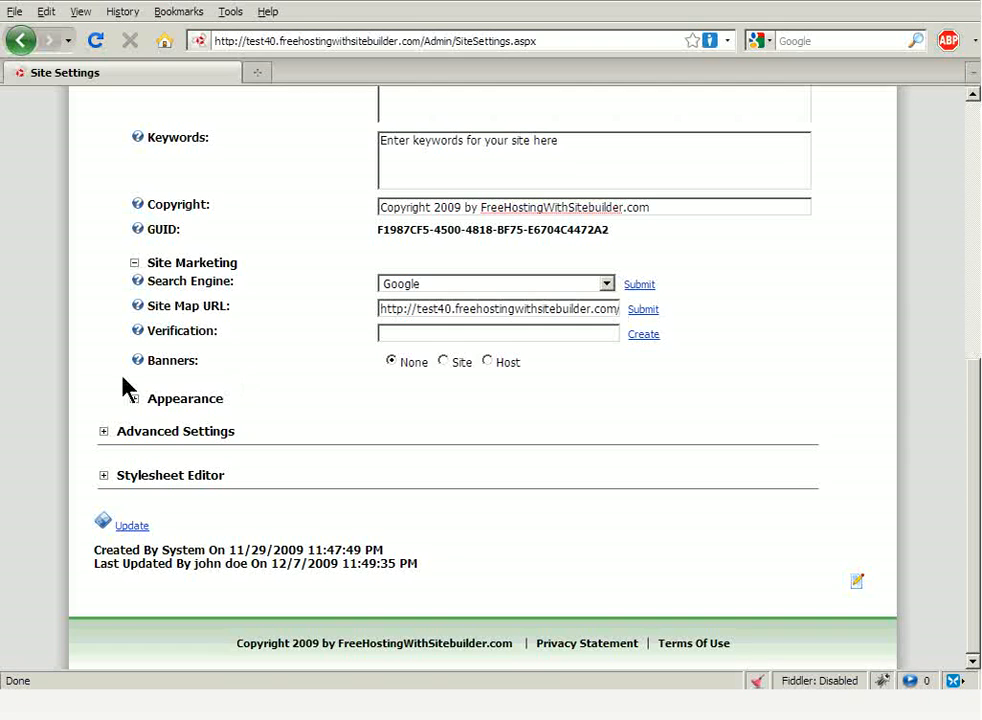
Step: Expand the Appearance section to show logo, body background and portal skin options
{"action": "left_click", "coordinate": [134, 398]}
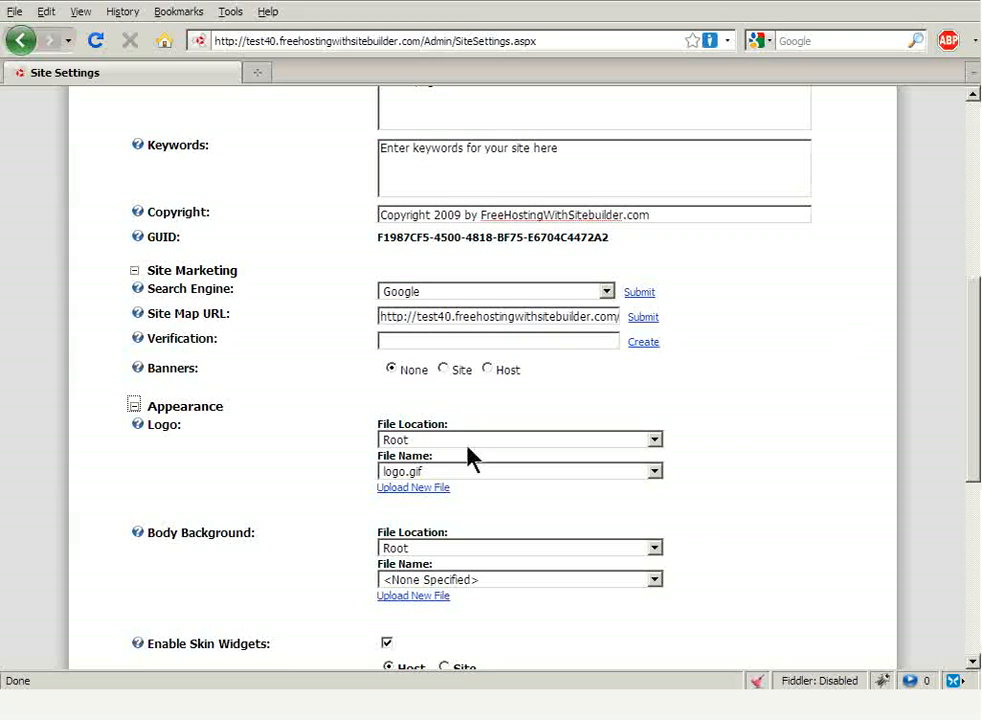
{"action": "mouse_move", "coordinate": [784, 452]}
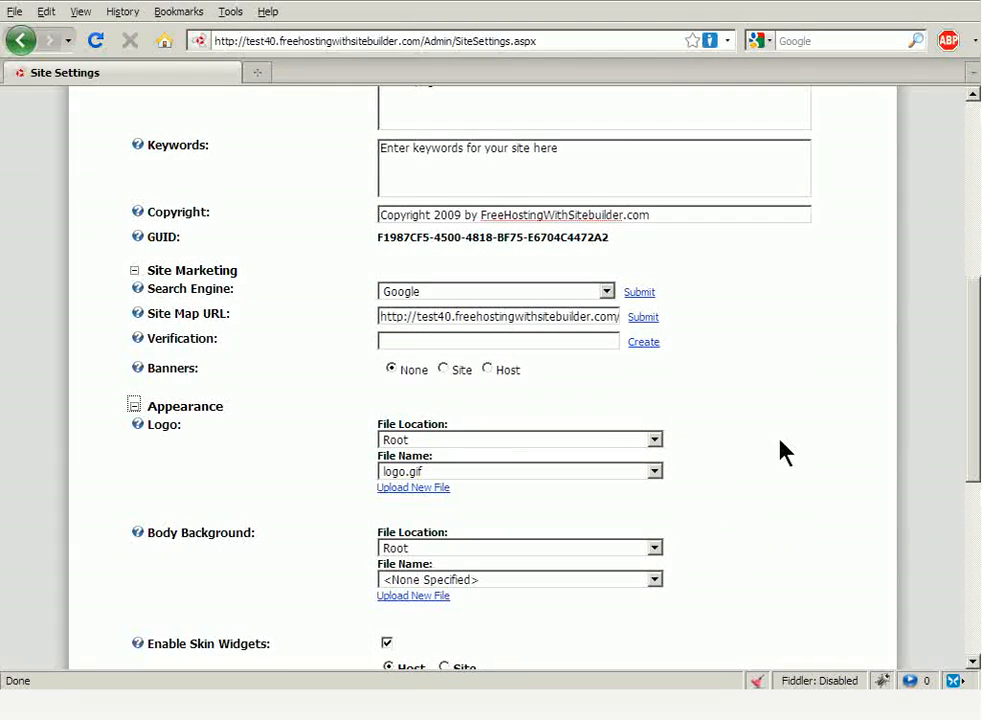
{"action": "scroll", "scroll_direction": "down", "scroll_amount": 3}
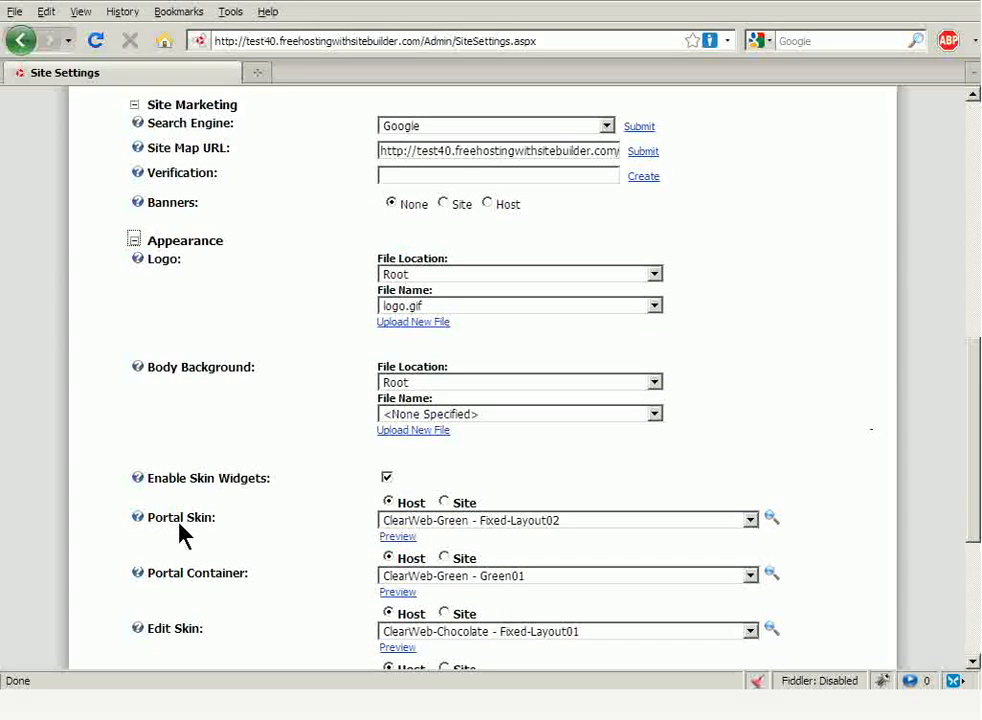
{"action": "mouse_move", "coordinate": [200, 528]}
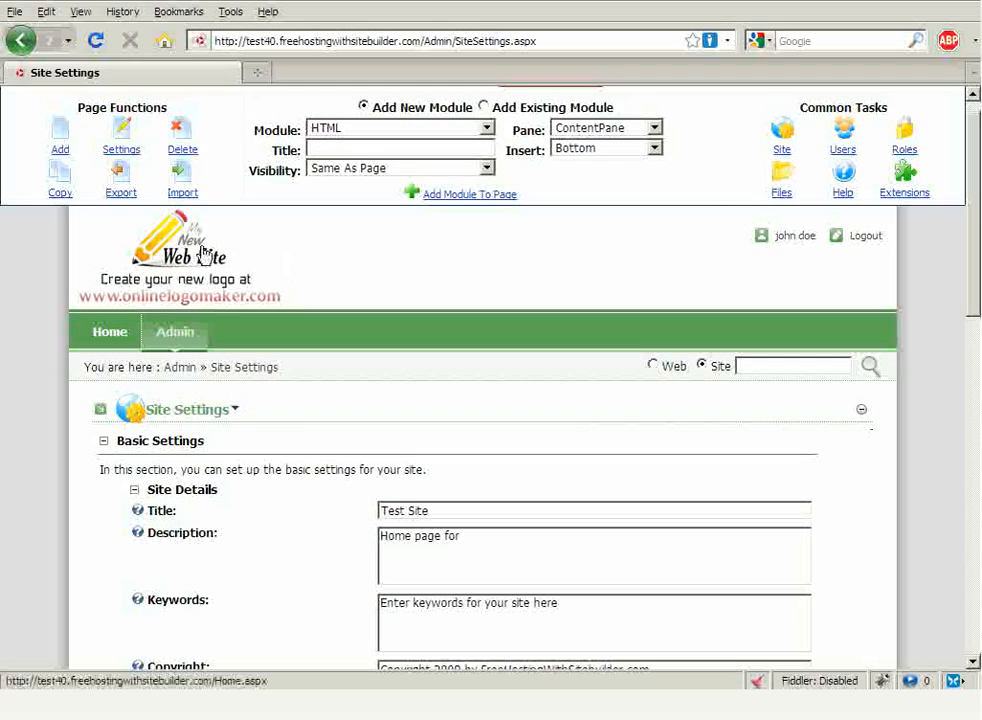
{"action": "mouse_move", "coordinate": [178, 270]}
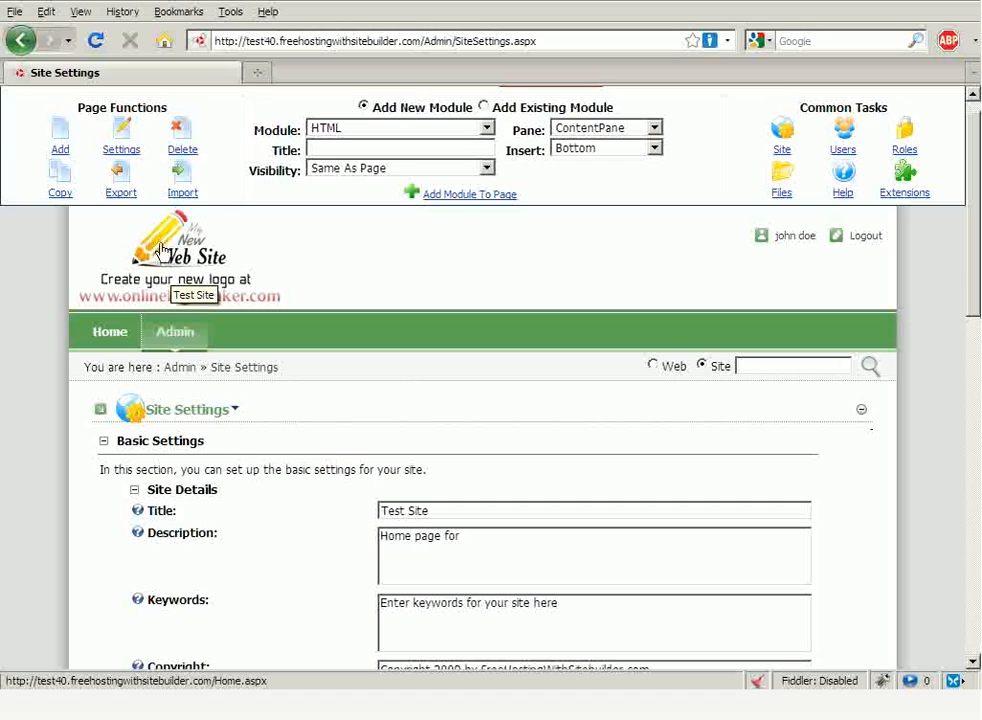
{"action": "mouse_move", "coordinate": [300, 276]}
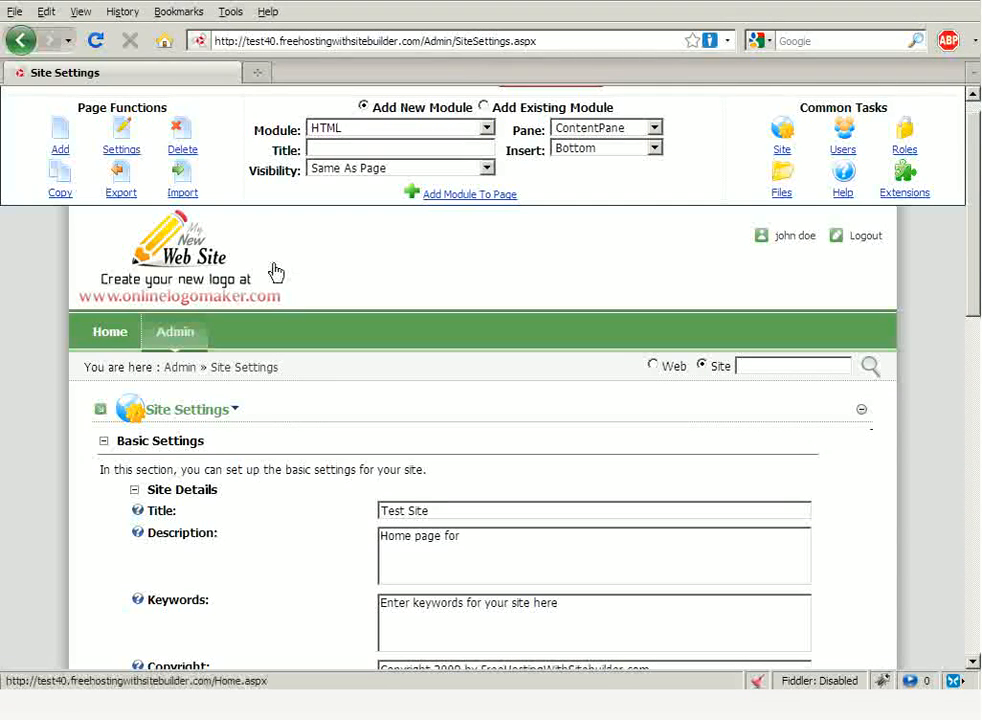
{"action": "mouse_move", "coordinate": [264, 278]}
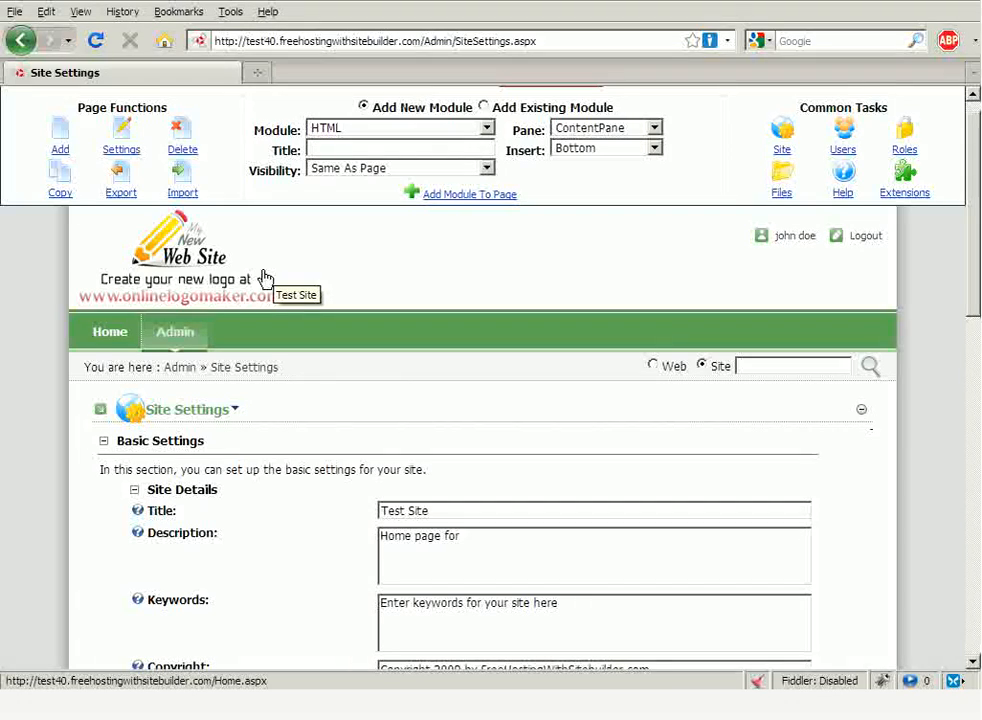
{"action": "mouse_move", "coordinate": [156, 304]}
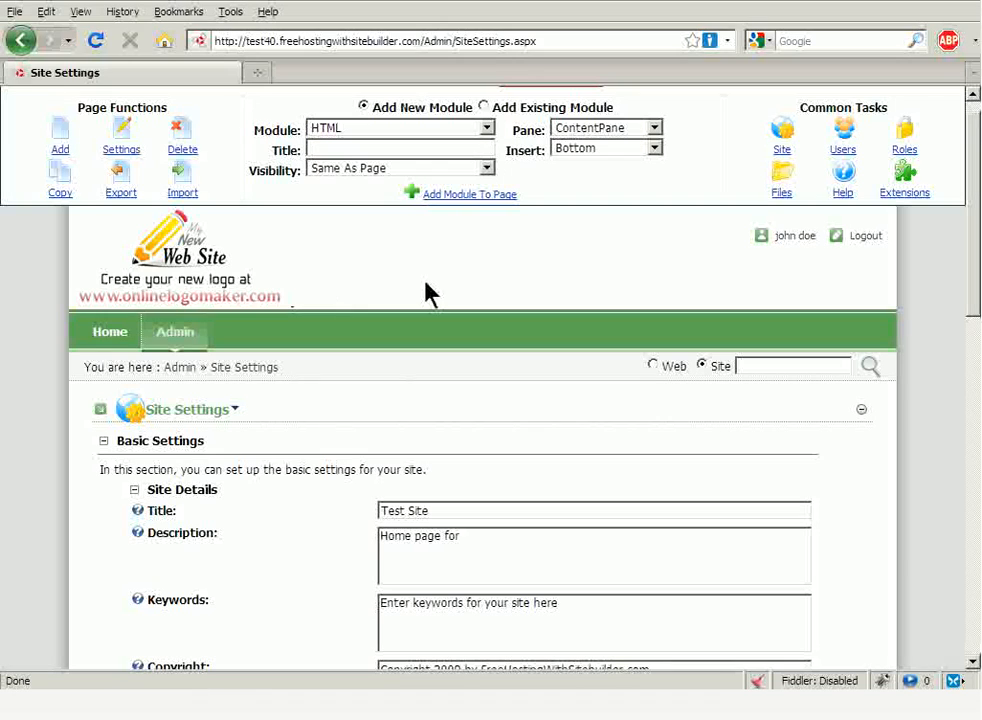
{"action": "scroll", "scroll_direction": "down", "scroll_amount": 3}
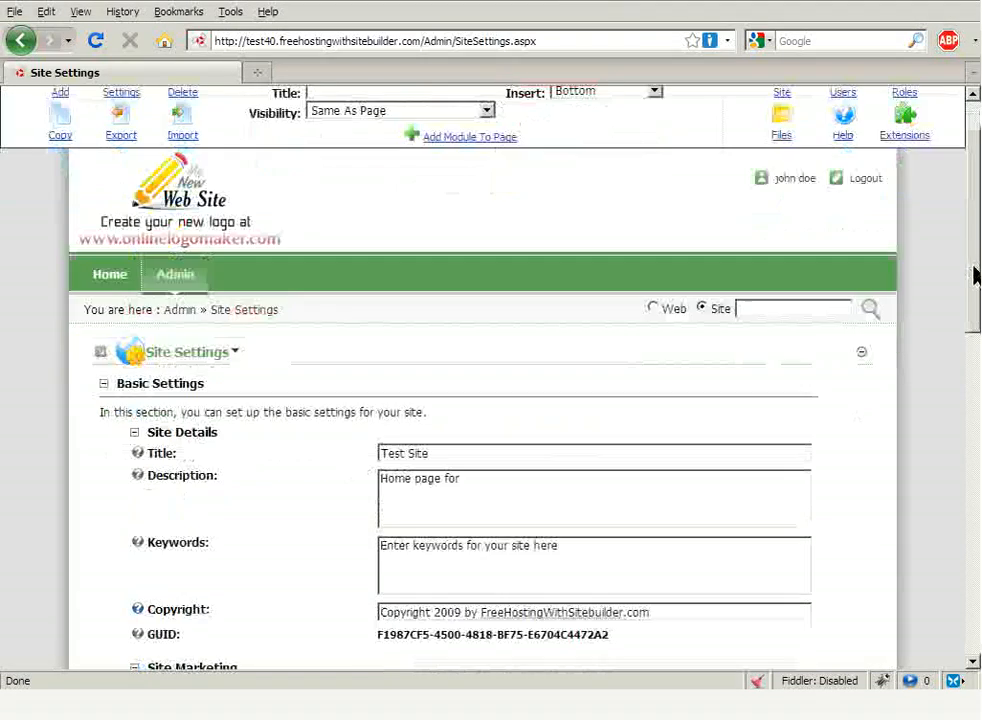
{"action": "scroll", "scroll_direction": "down", "scroll_amount": 3}
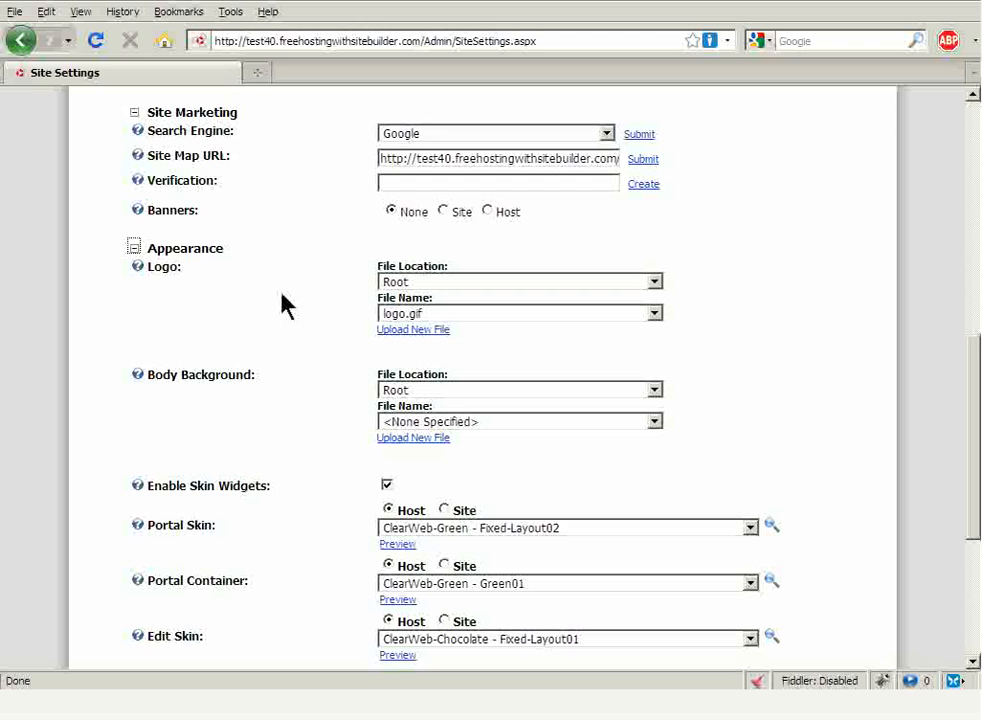
{"action": "mouse_move", "coordinate": [170, 278]}
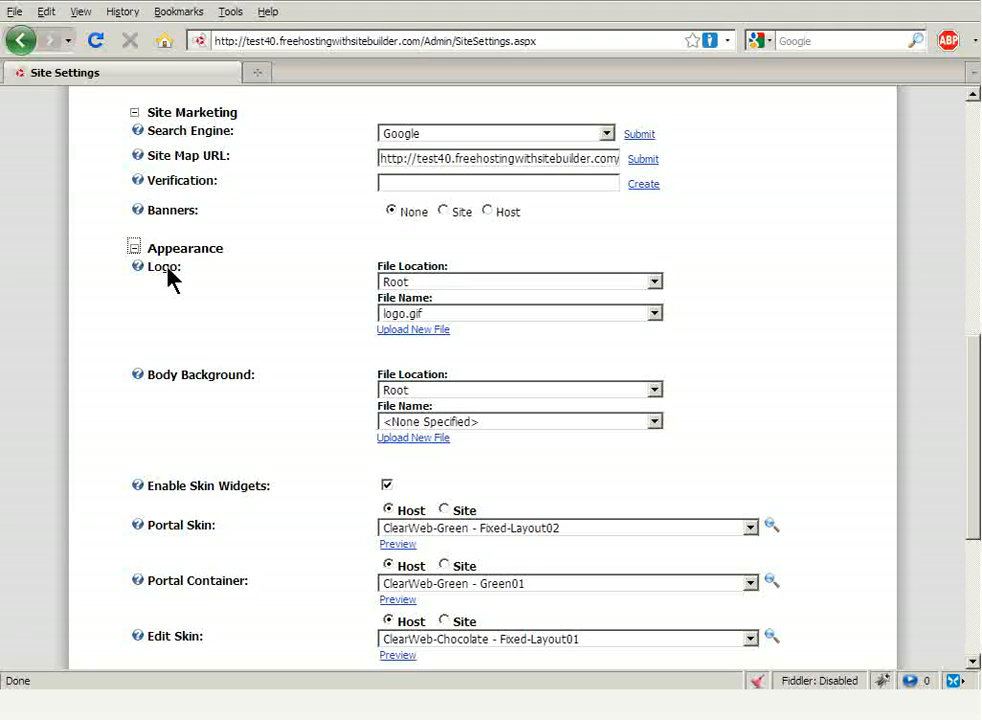
{"action": "mouse_move", "coordinate": [390, 330]}
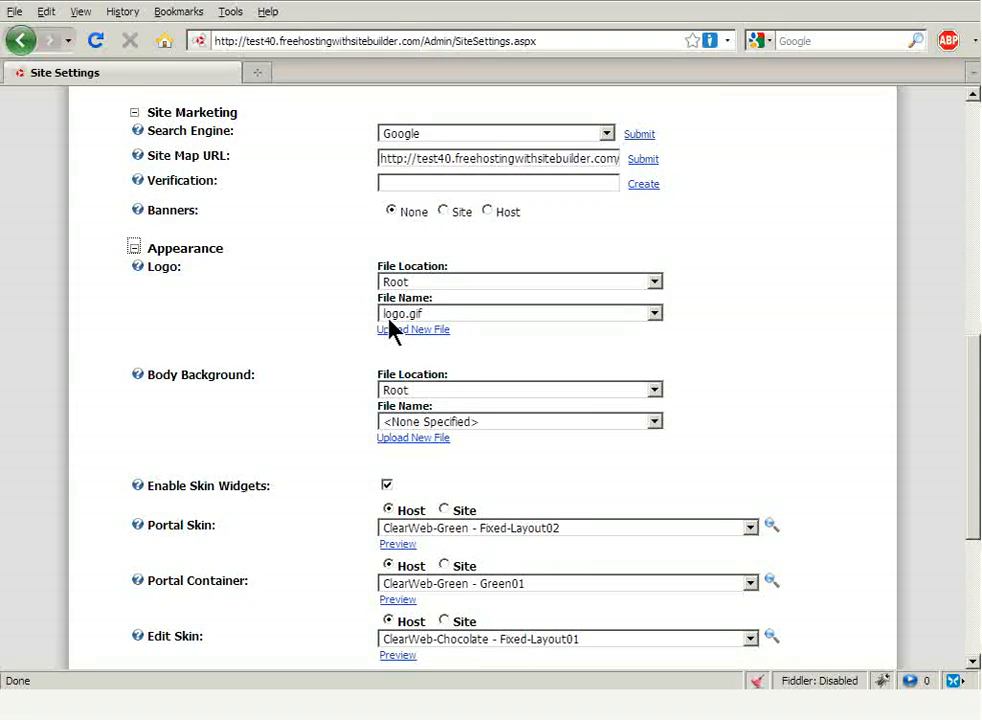
{"action": "mouse_move", "coordinate": [410, 330]}
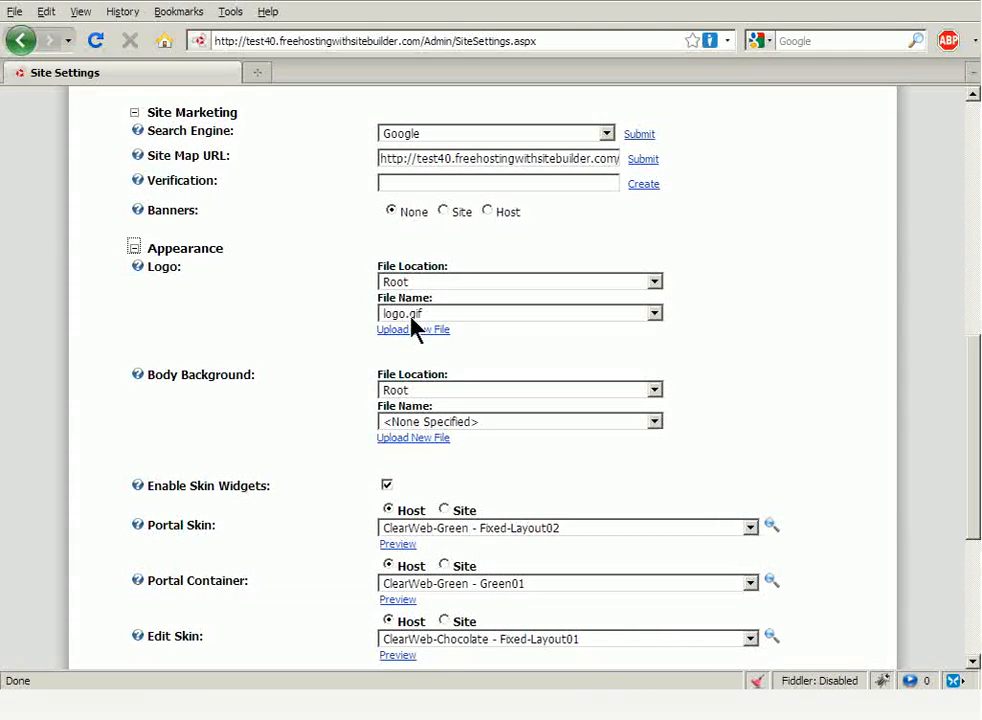
{"action": "mouse_move", "coordinate": [528, 350]}
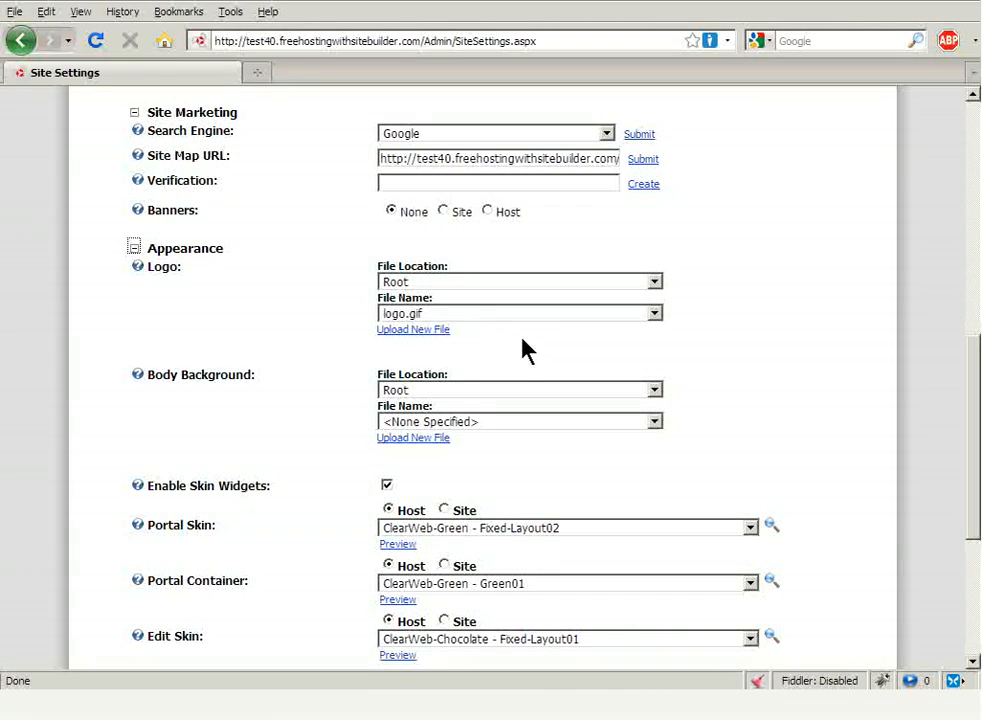
{"action": "mouse_move", "coordinate": [436, 350]}
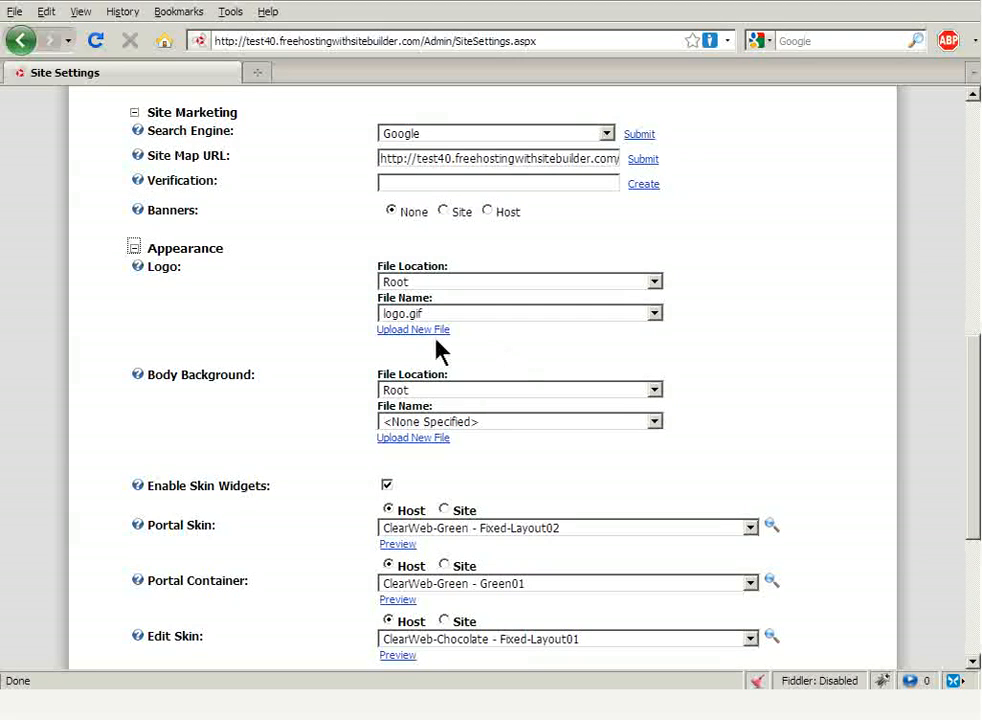
{"action": "mouse_move", "coordinate": [412, 328]}
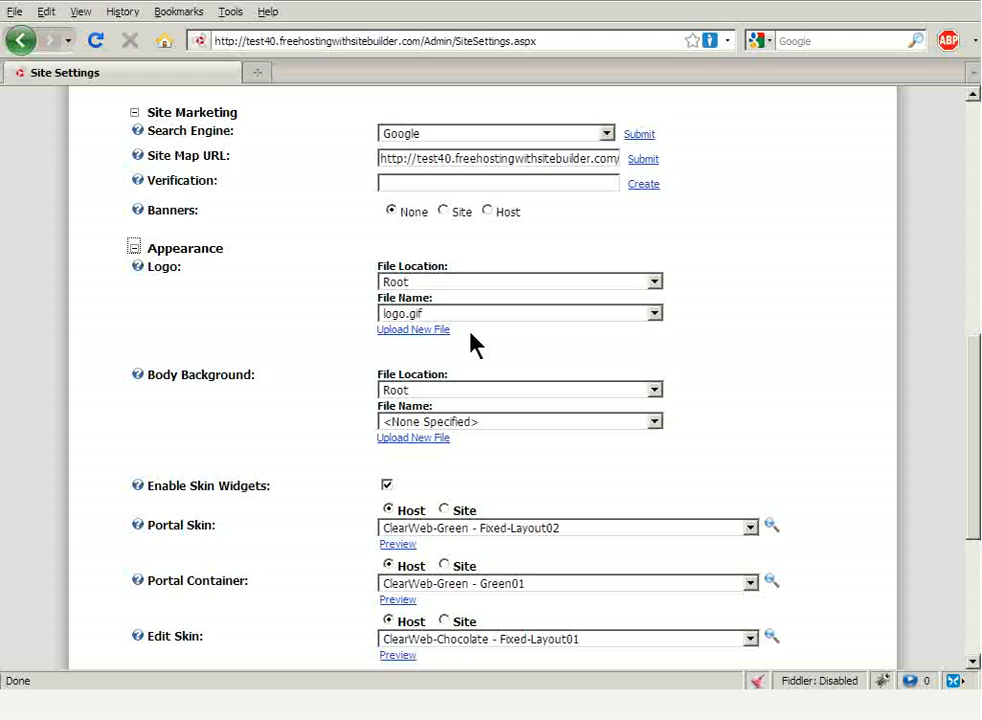
{"action": "mouse_move", "coordinate": [510, 350]}
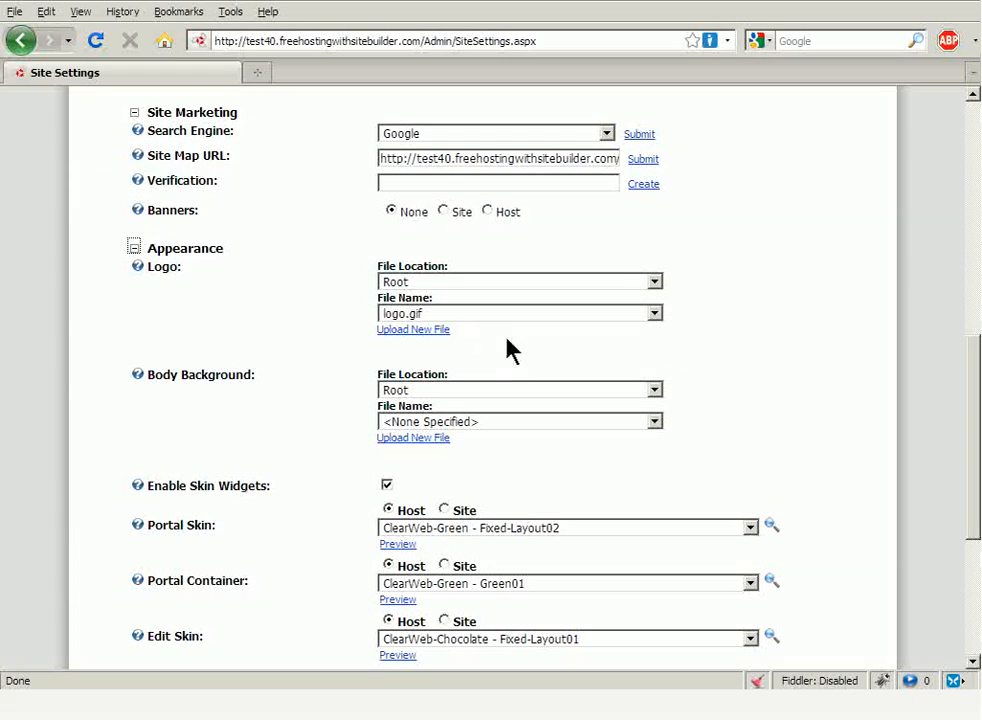
{"action": "mouse_move", "coordinate": [488, 356]}
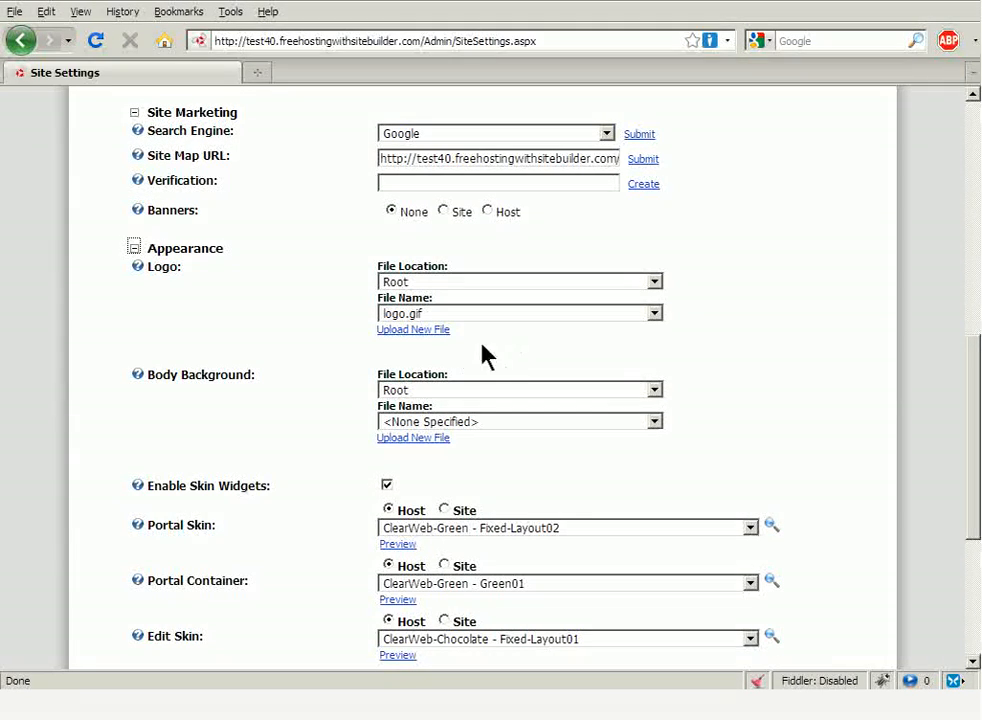
{"action": "mouse_move", "coordinate": [518, 368]}
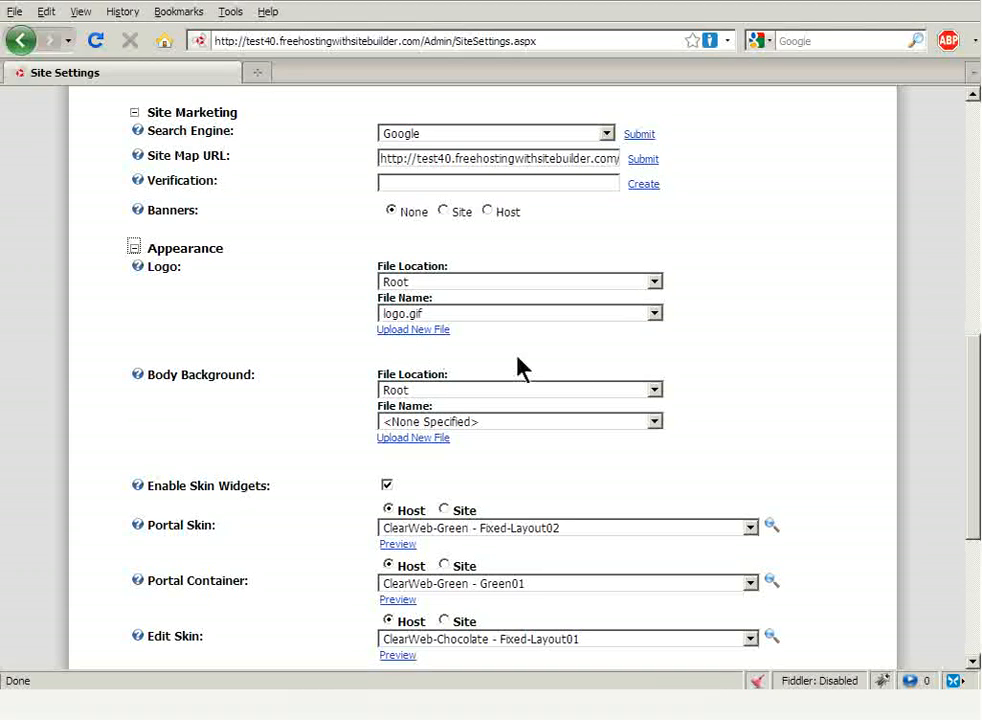
{"action": "scroll", "scroll_direction": "down", "scroll_amount": 3}
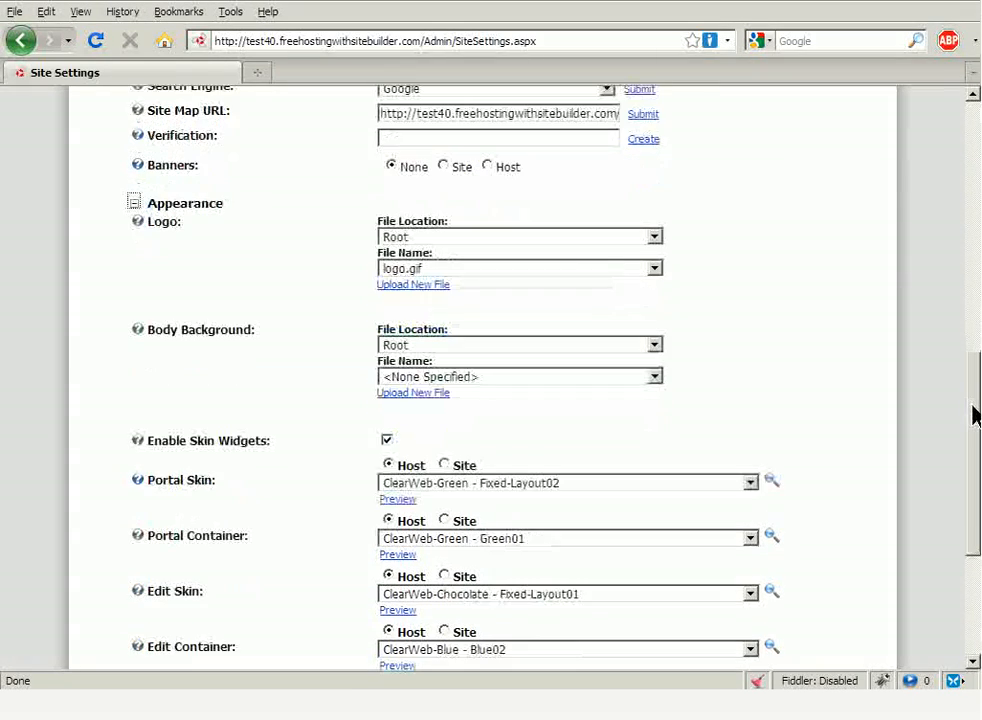
{"action": "scroll", "scroll_direction": "down", "scroll_amount": 3}
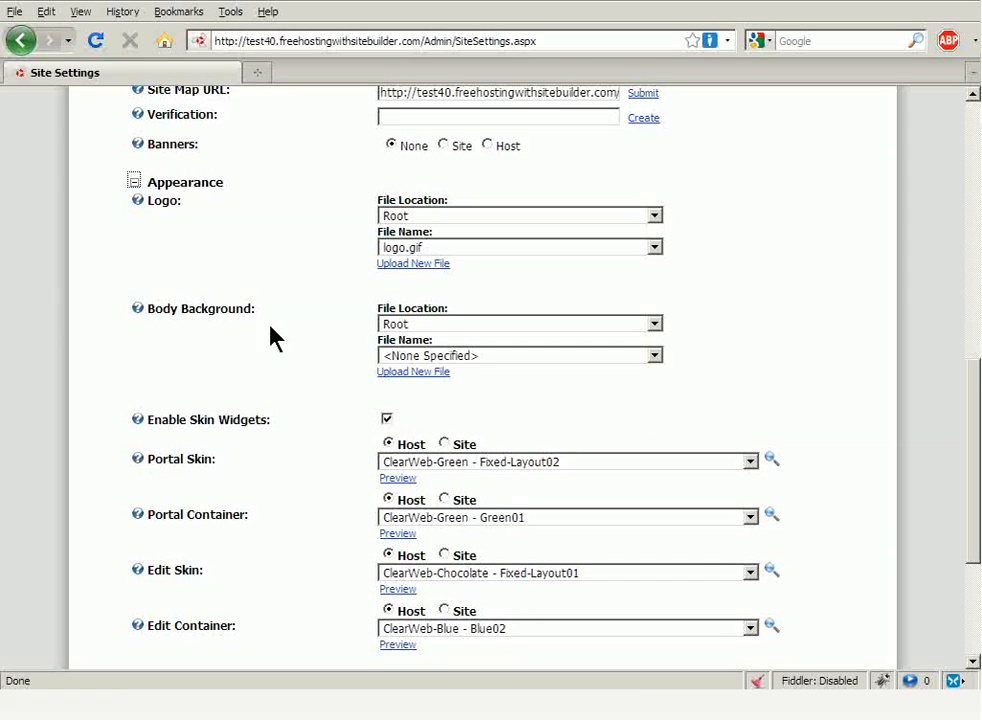
{"action": "mouse_move", "coordinate": [418, 392]}
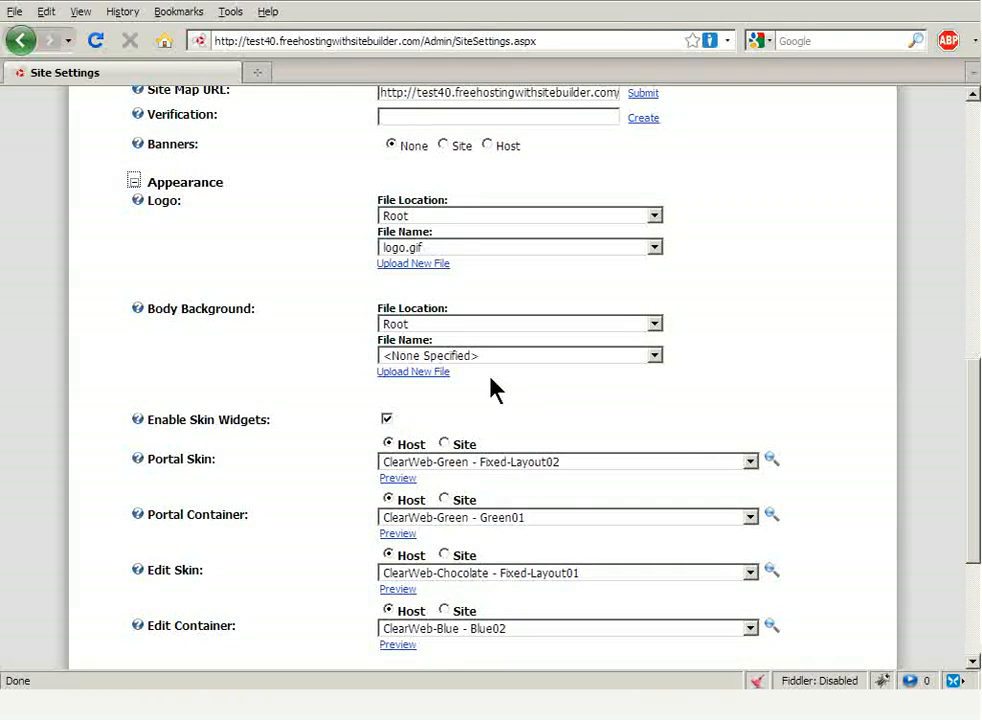
{"action": "mouse_move", "coordinate": [944, 390]}
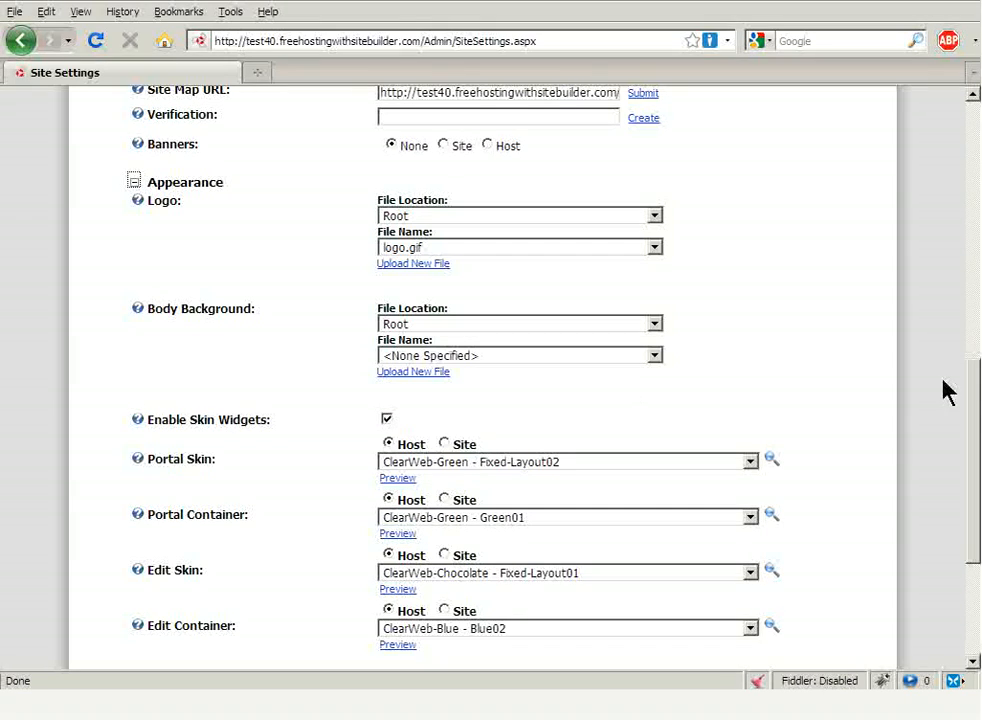
{"action": "scroll", "scroll_direction": "down", "scroll_amount": 3}
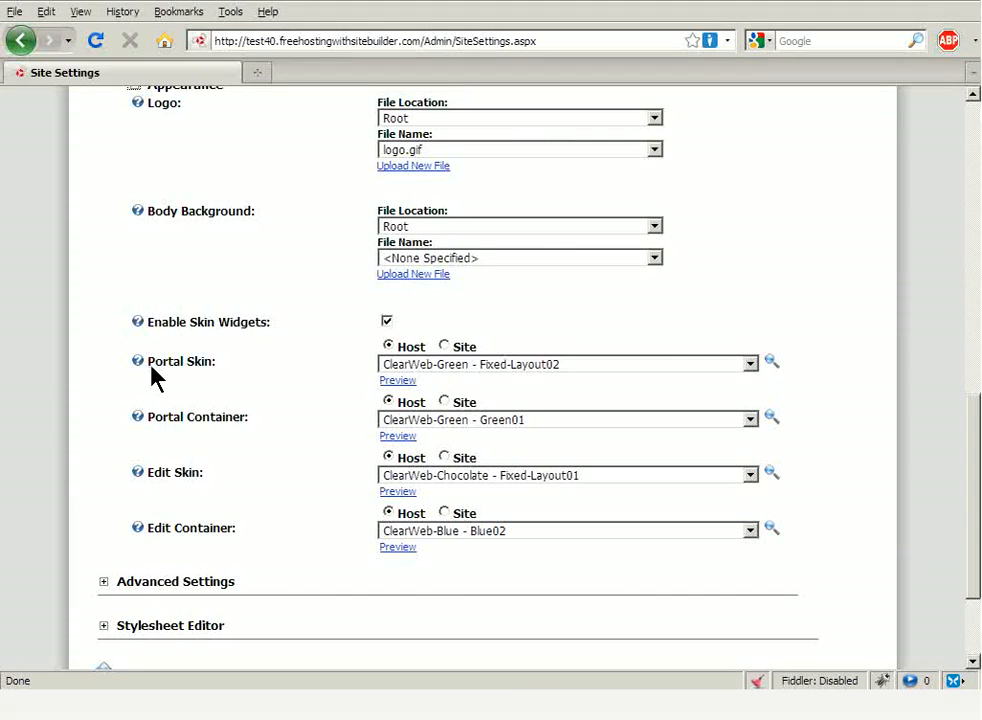
{"action": "mouse_move", "coordinate": [398, 384]}
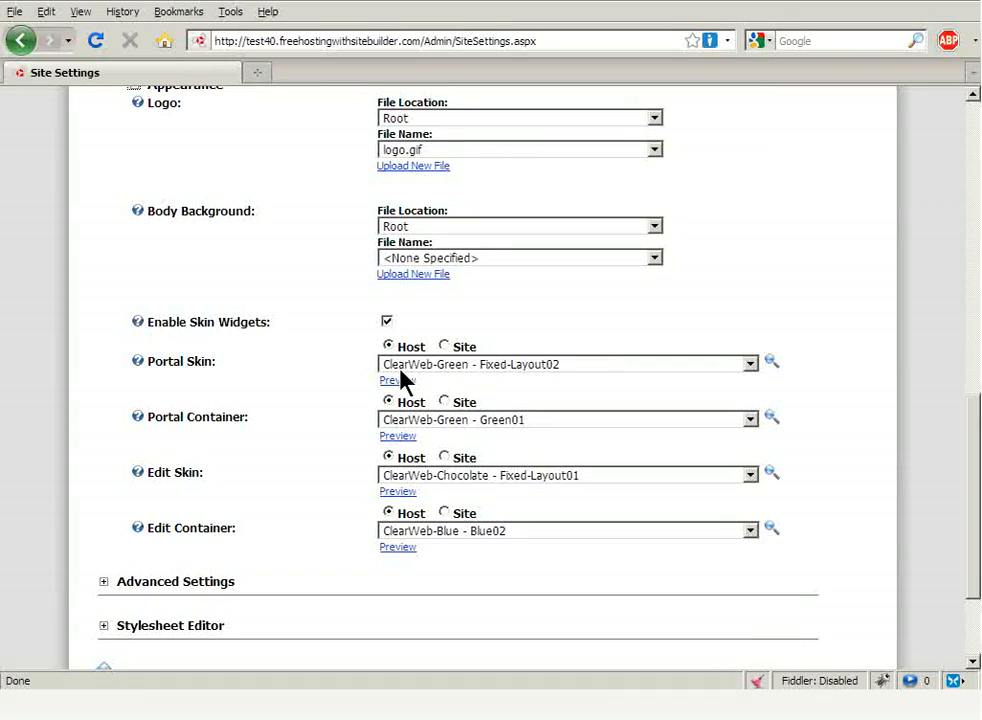
{"action": "mouse_move", "coordinate": [480, 378]}
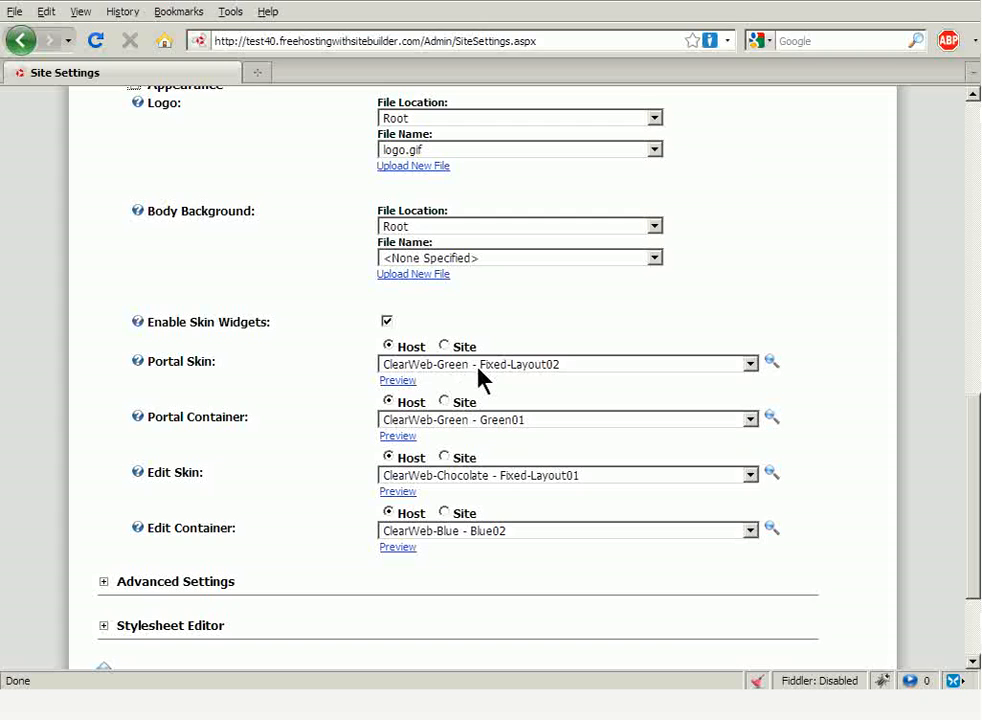
{"action": "left_click", "coordinate": [750, 364]}
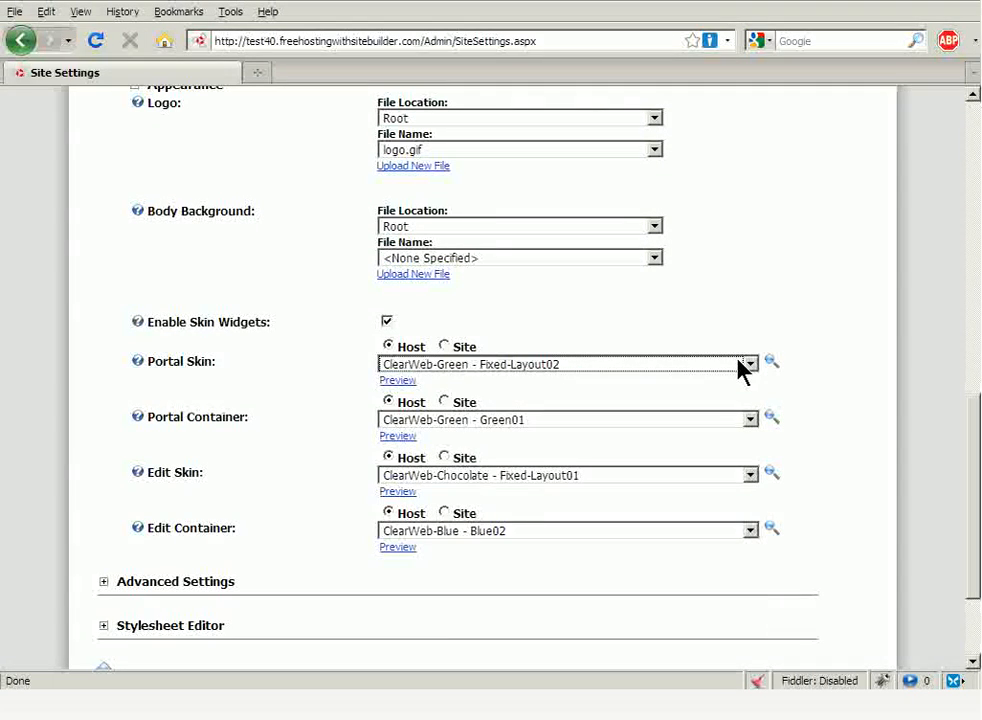
{"action": "mouse_move", "coordinate": [752, 374]}
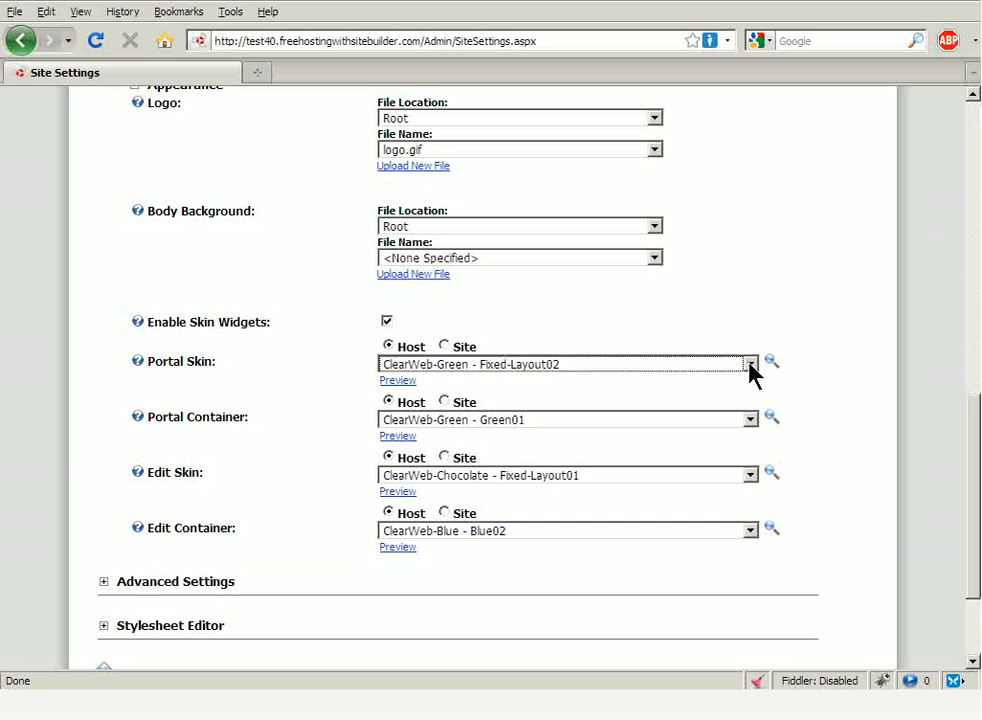
{"action": "left_click", "coordinate": [750, 364]}
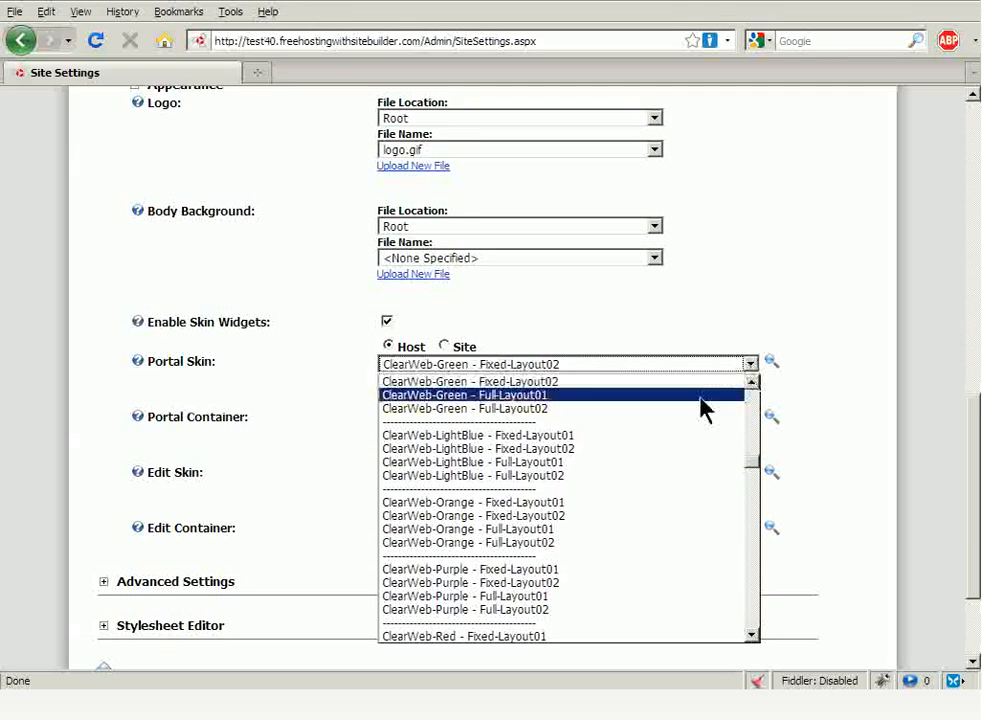
{"action": "left_click", "coordinate": [468, 364]}
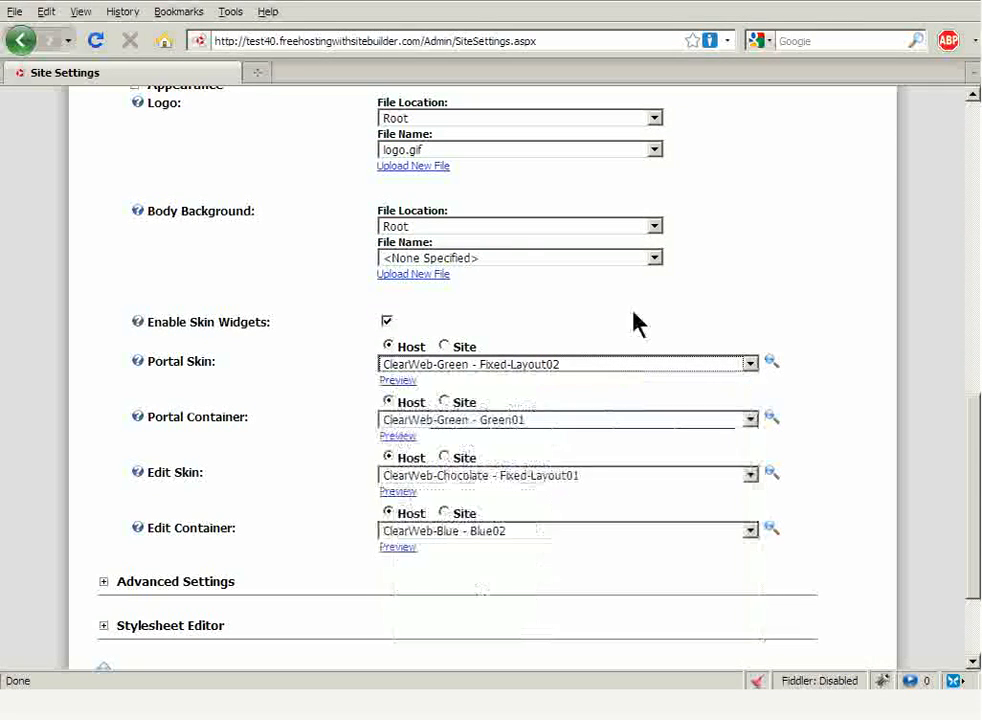
{"action": "scroll", "scroll_direction": "down", "scroll_amount": 3}
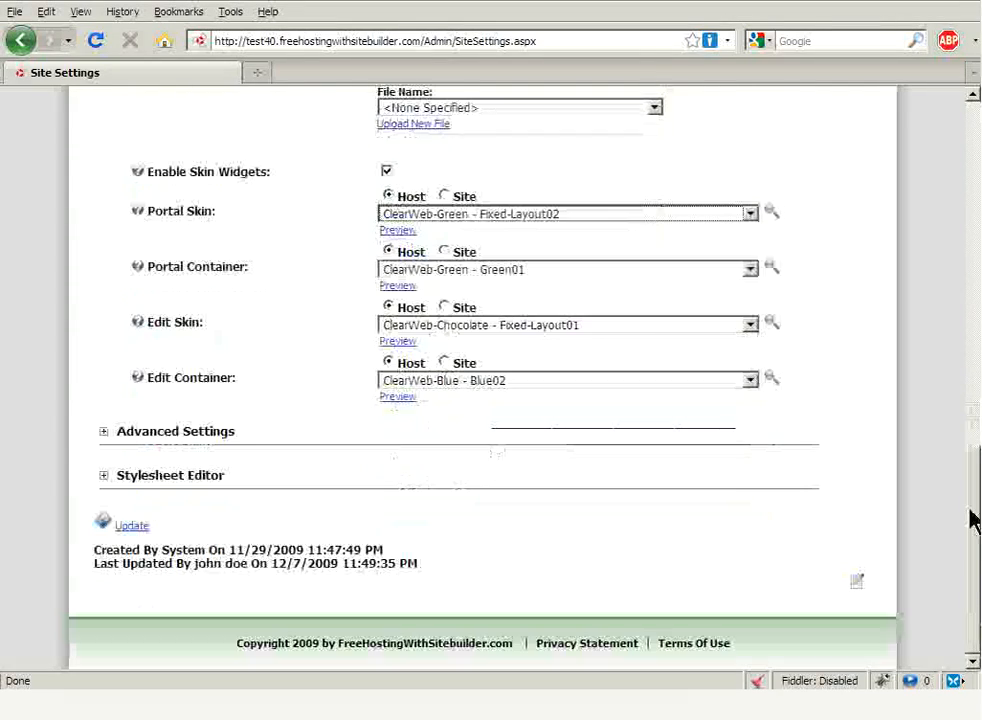